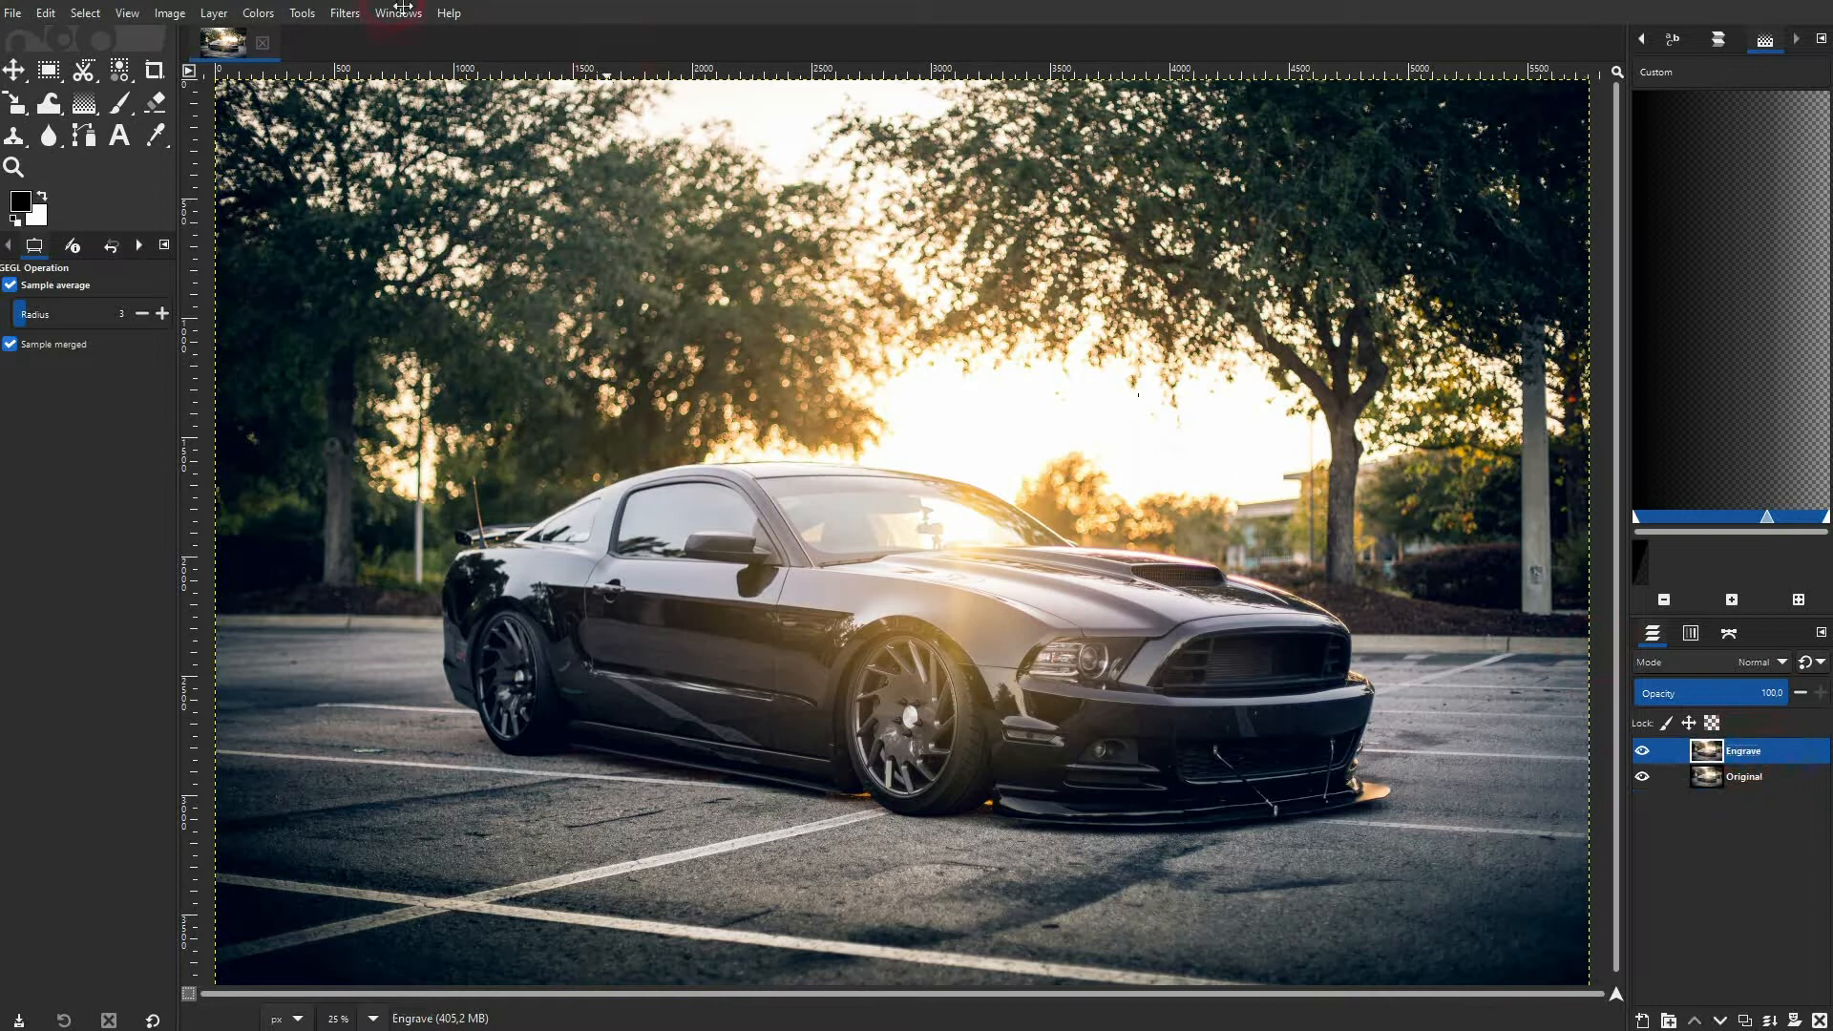
Show the Filters menu with the Distorts submenu for the Engrave layer.
left_click(343, 12)
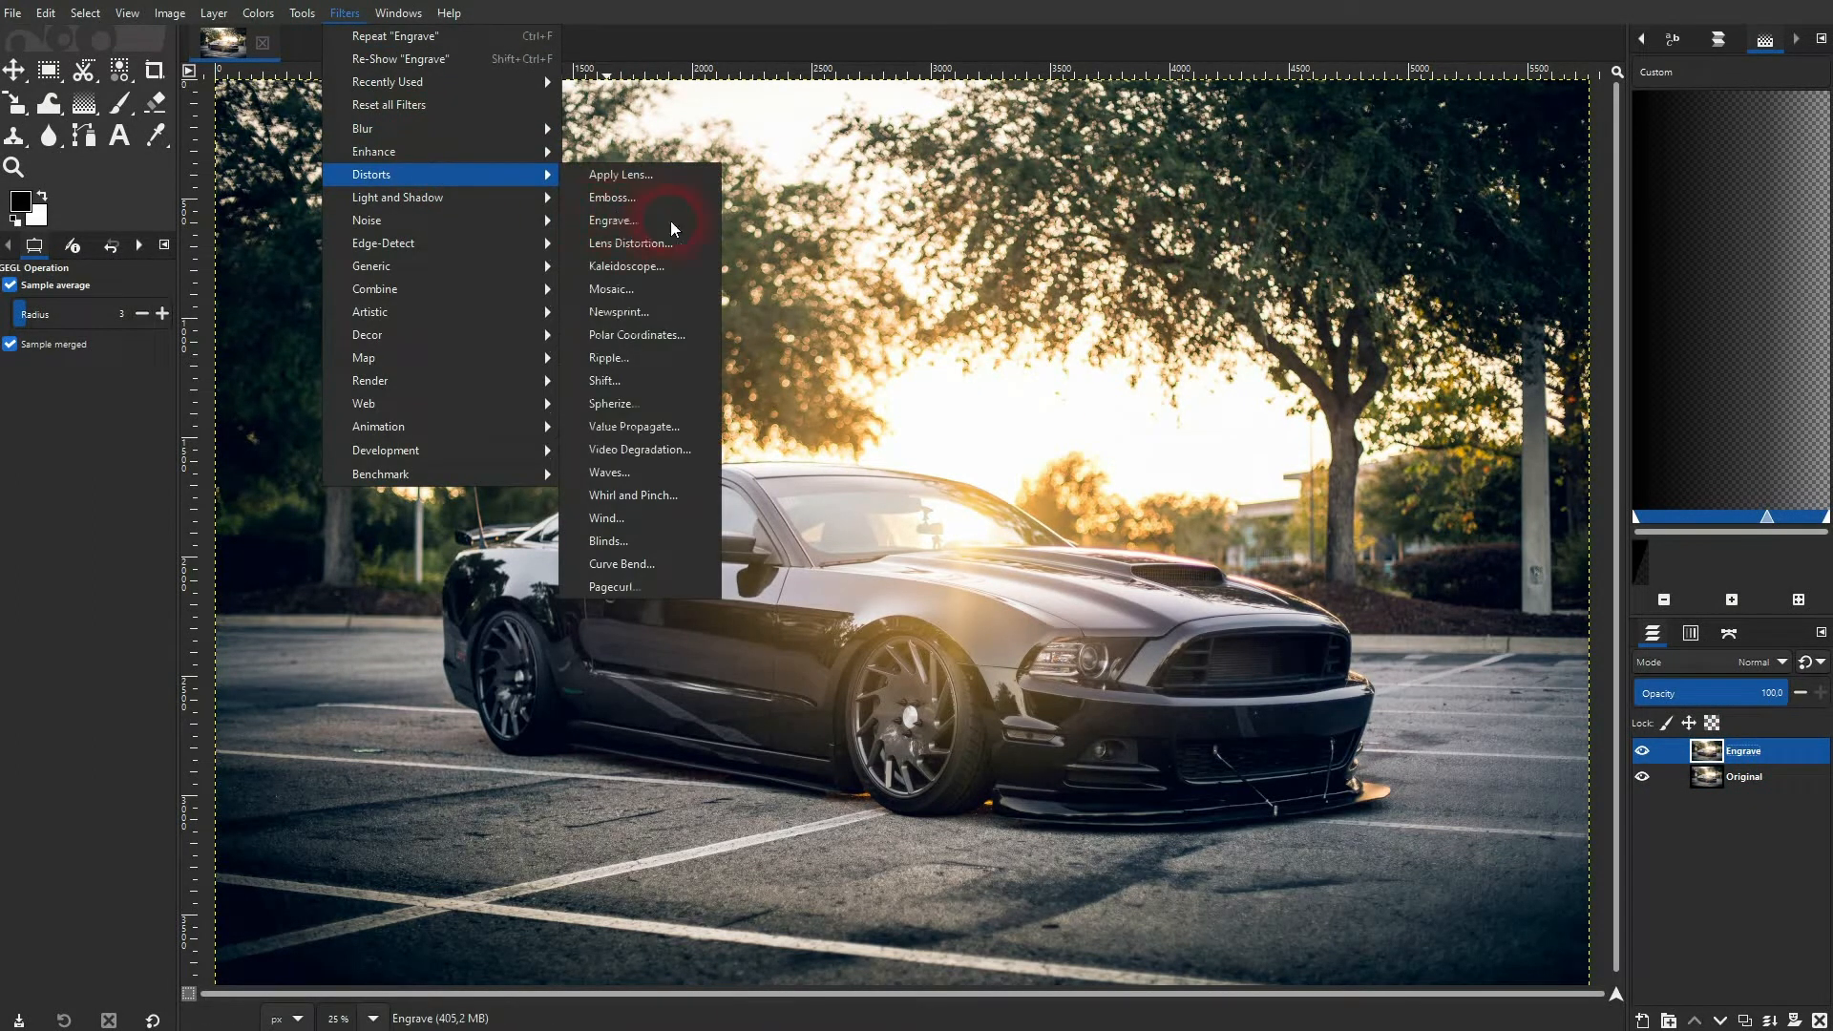
Start the Engrave distortion filter and toggle its preview to compare against the original photo.
left_click(614, 220)
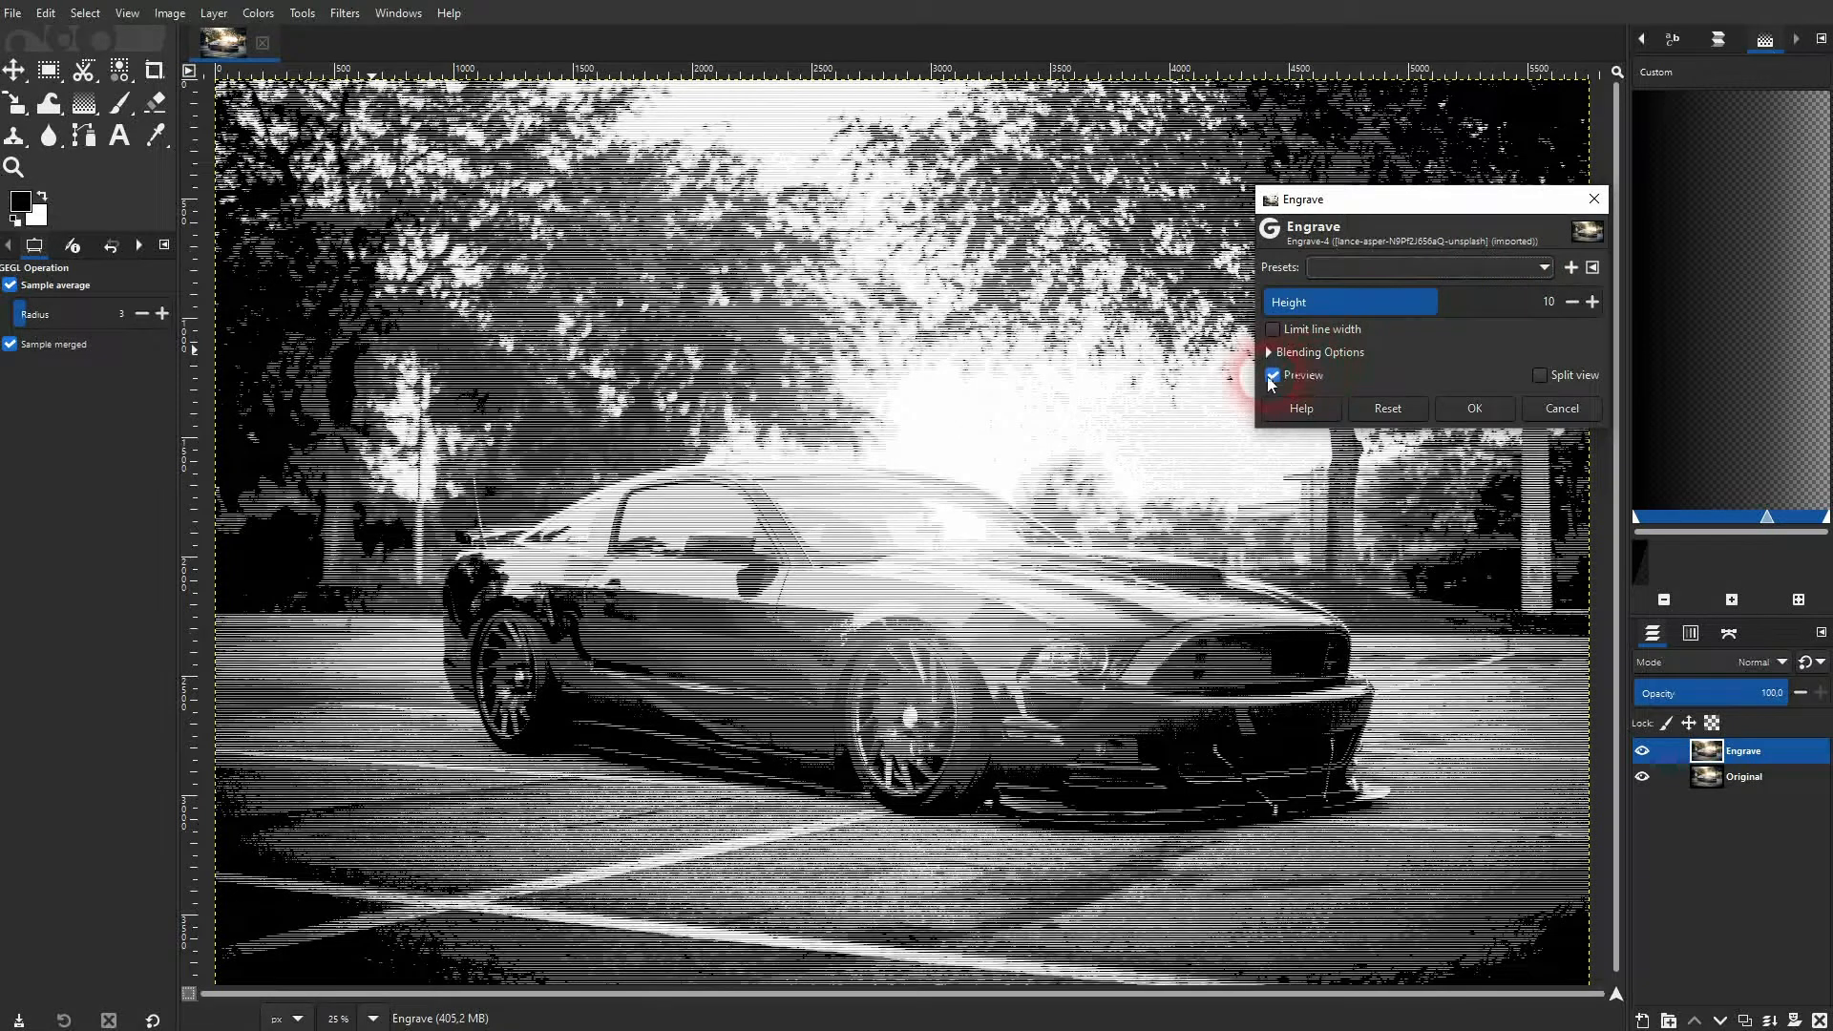
left_click(1273, 376)
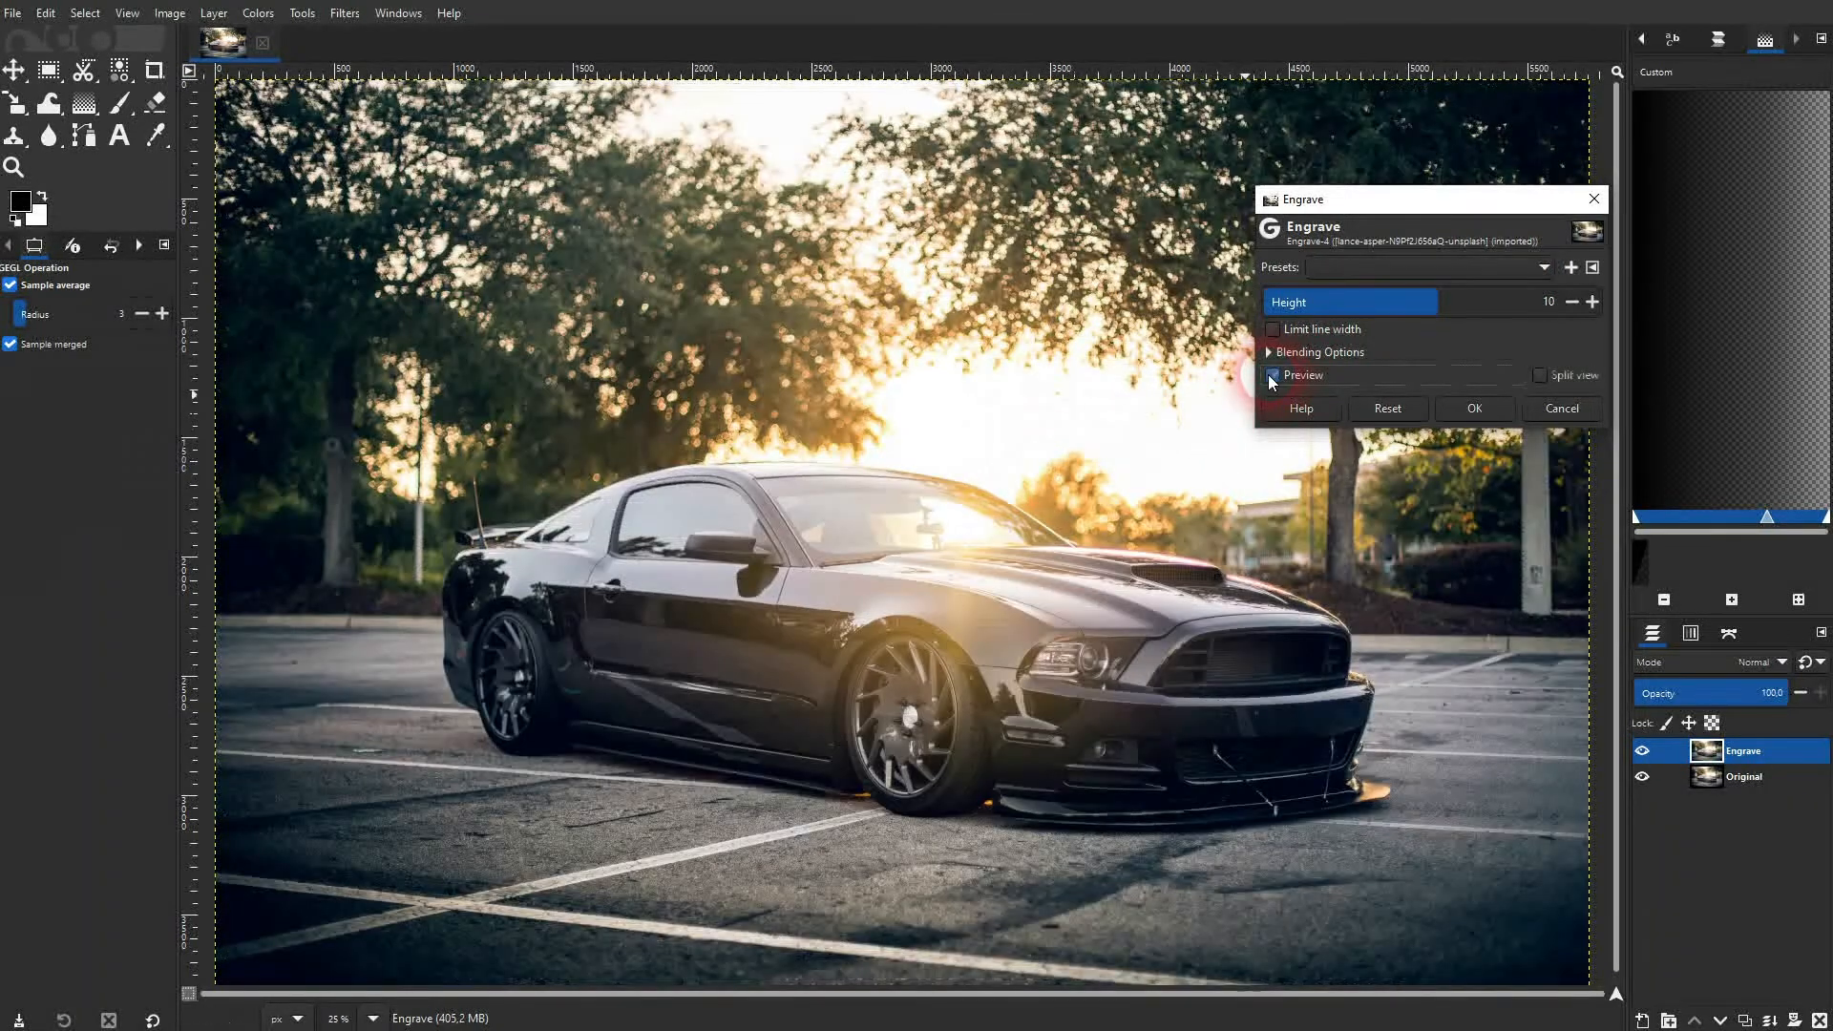
left_click(1273, 375)
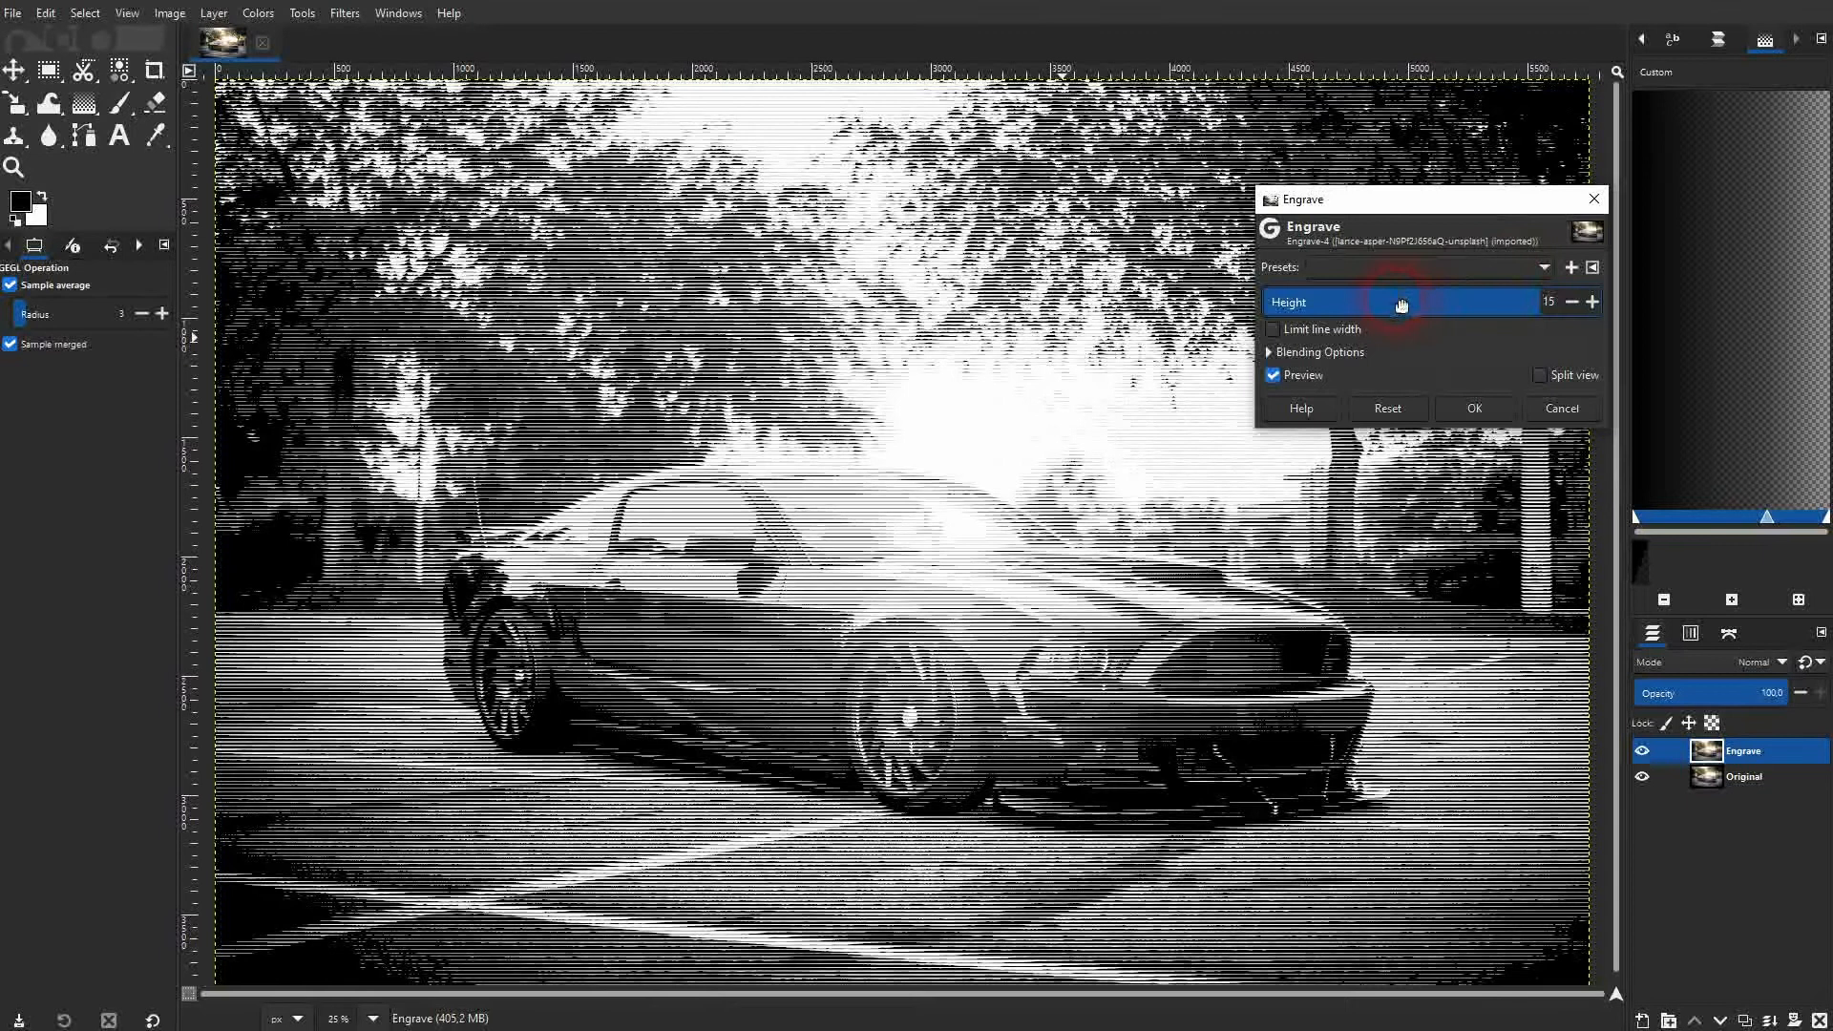
Try line heights 8 and 54 with Limit line width on, then leave width unlimited at height 14.
left_click_drag(1428, 199, 818, 288)
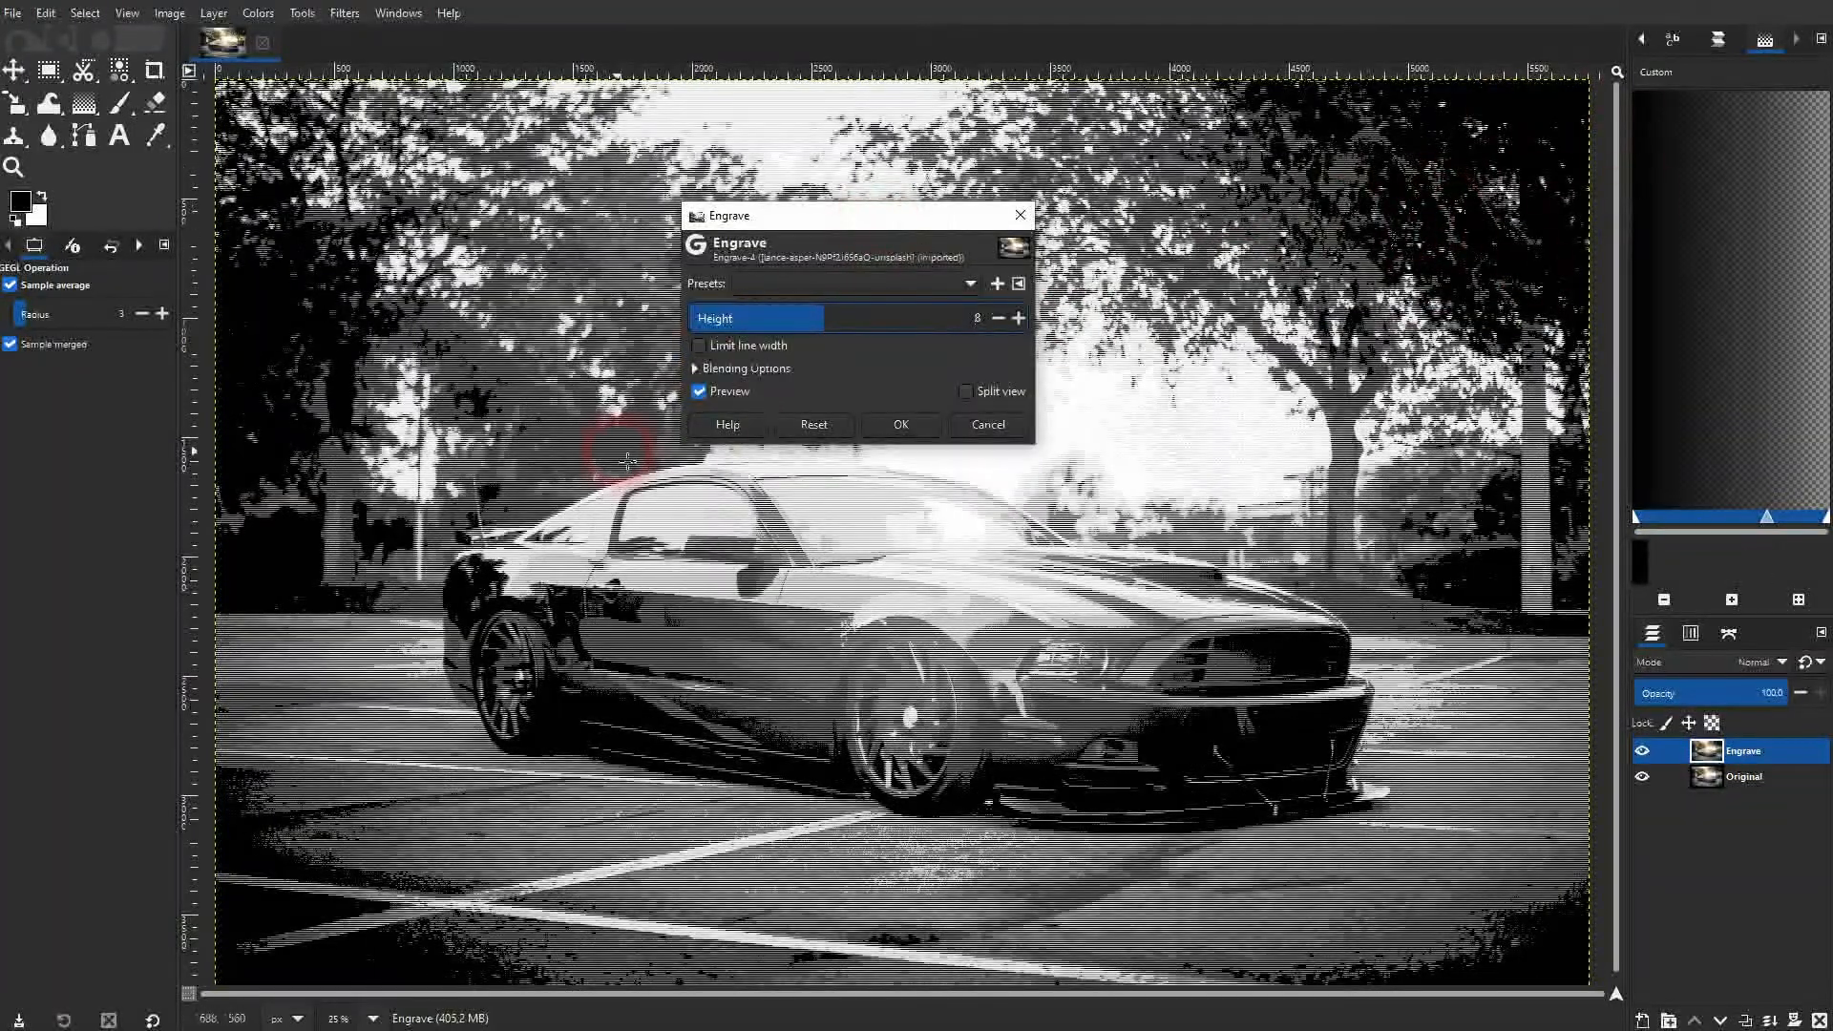
left_click(699, 344)
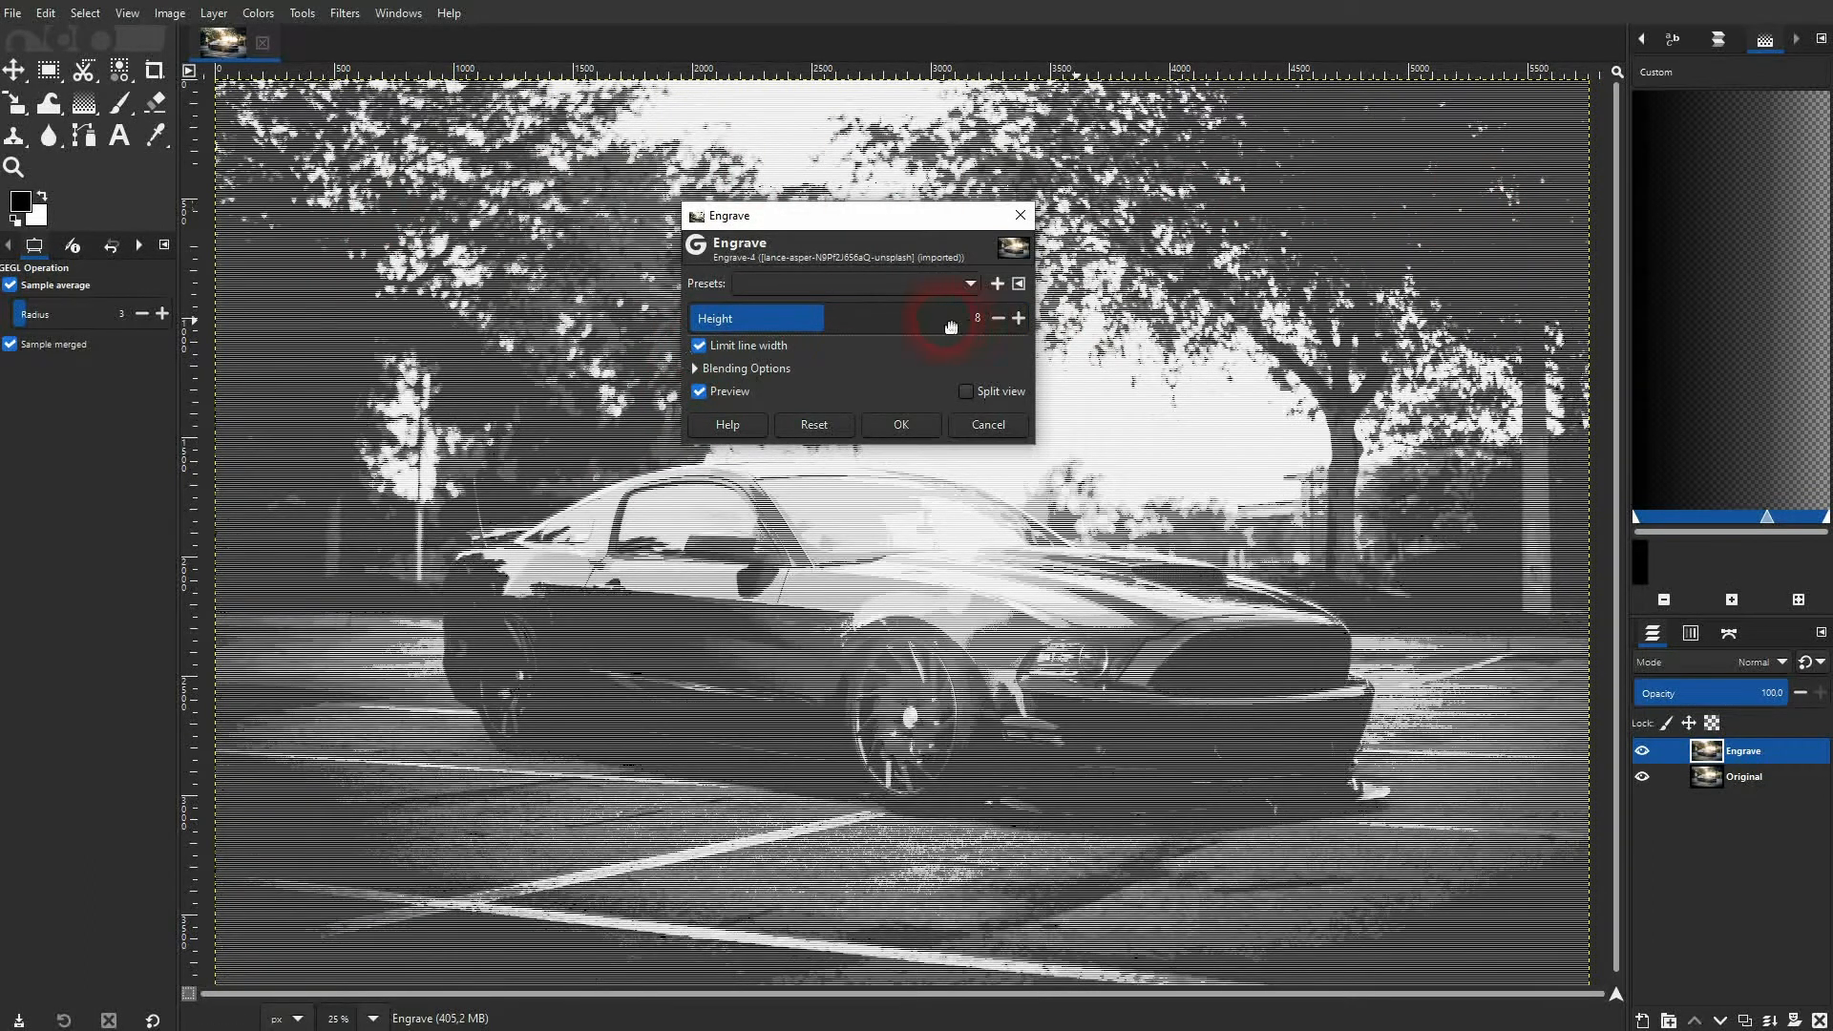
left_click_drag(947, 318, 976, 318)
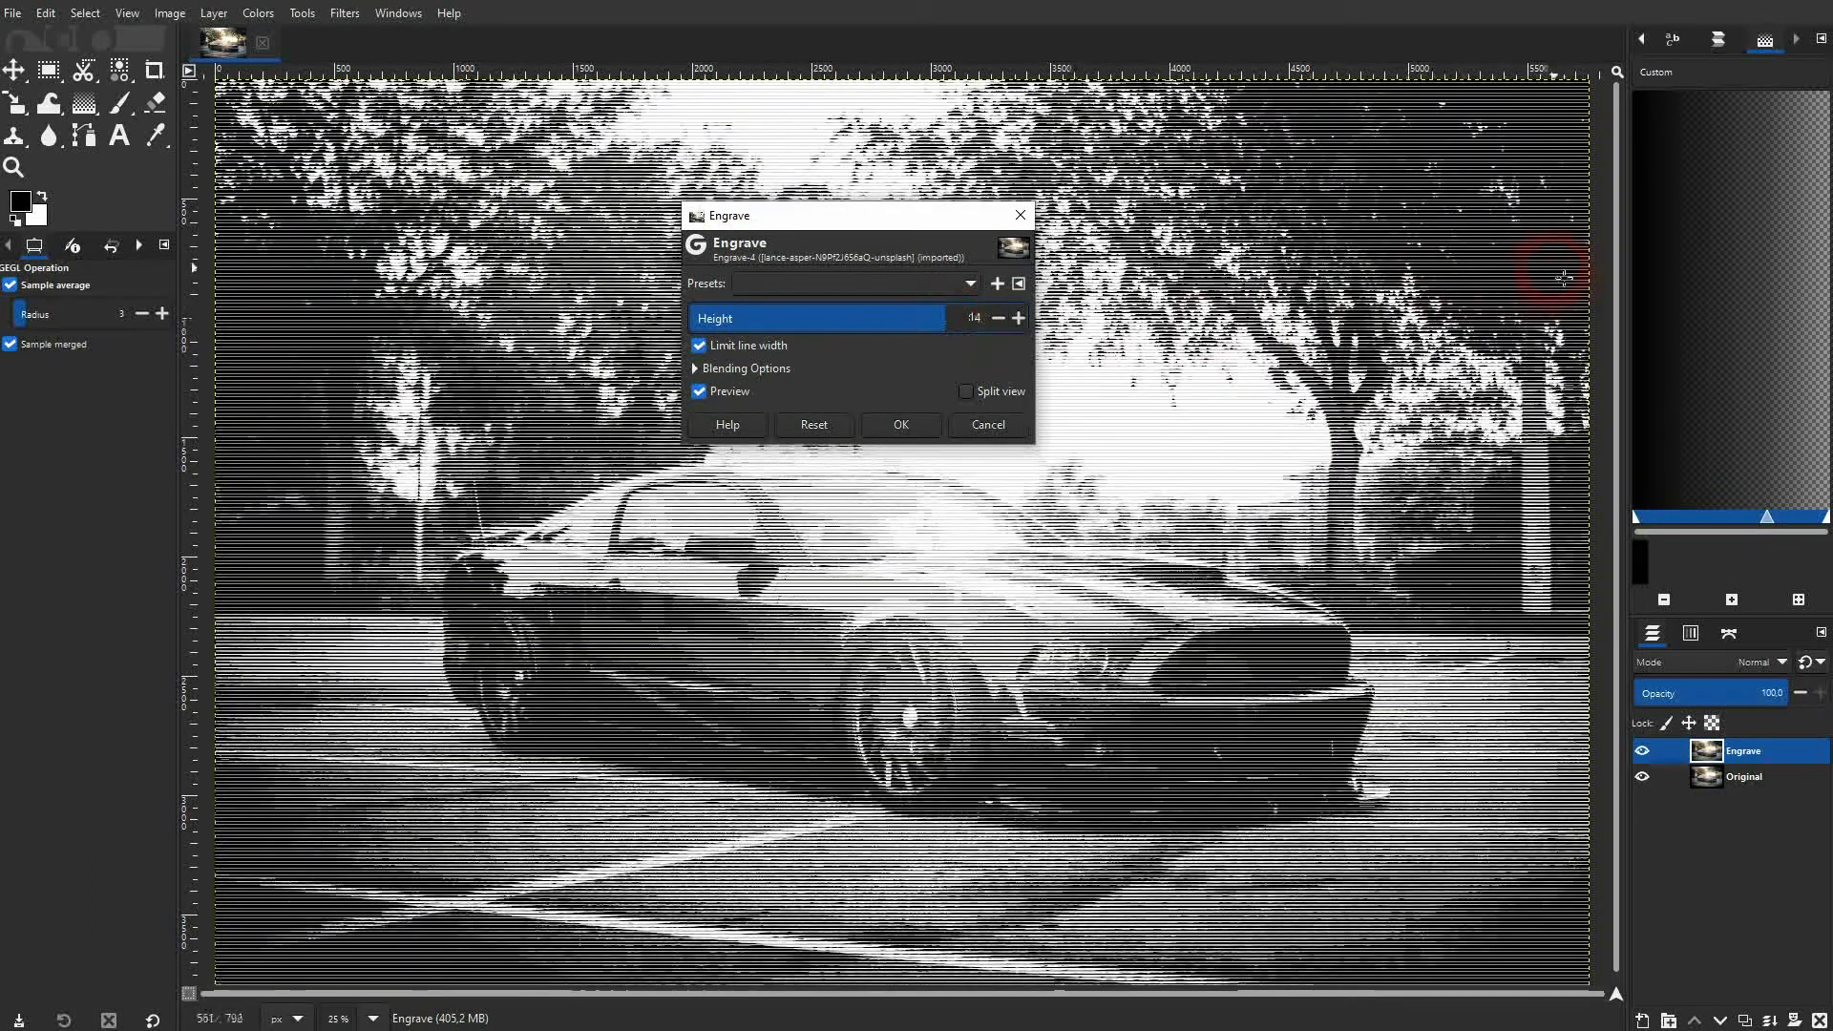
left_click(698, 345)
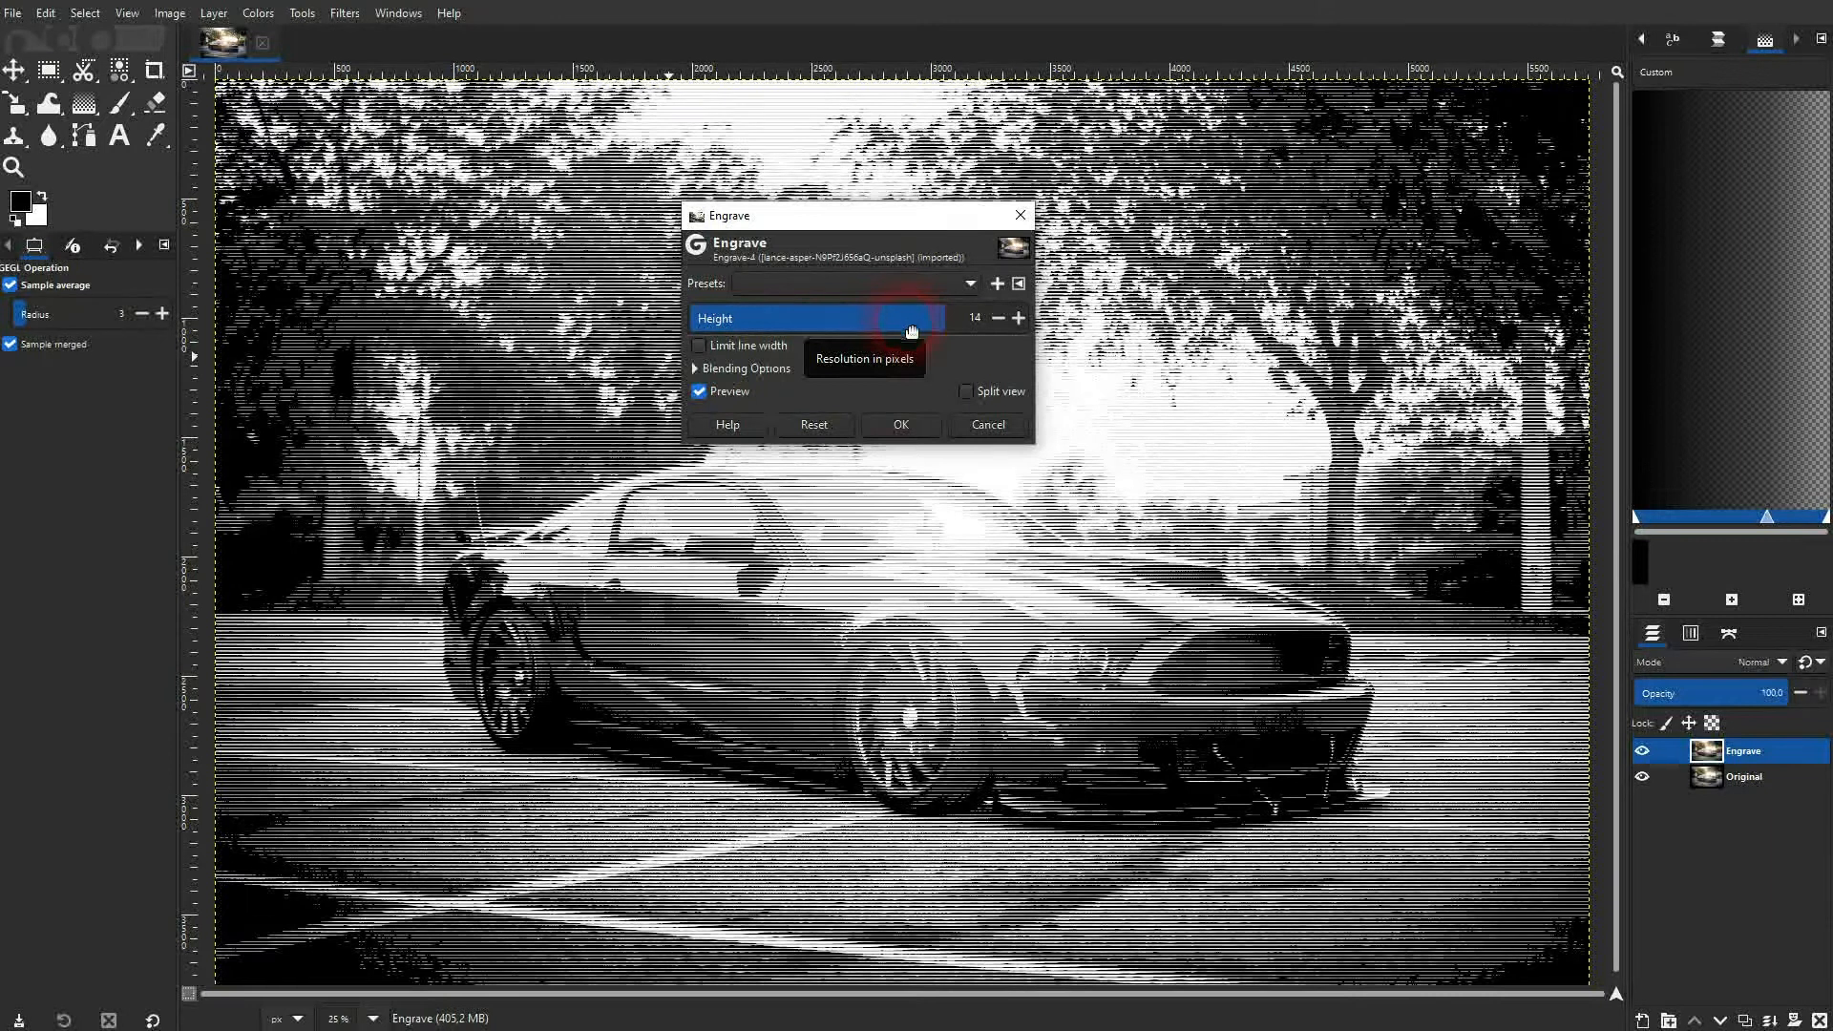
Apply the engrave at height 14 and toggle the layer's visibility to compare with Original.
left_click(900, 424)
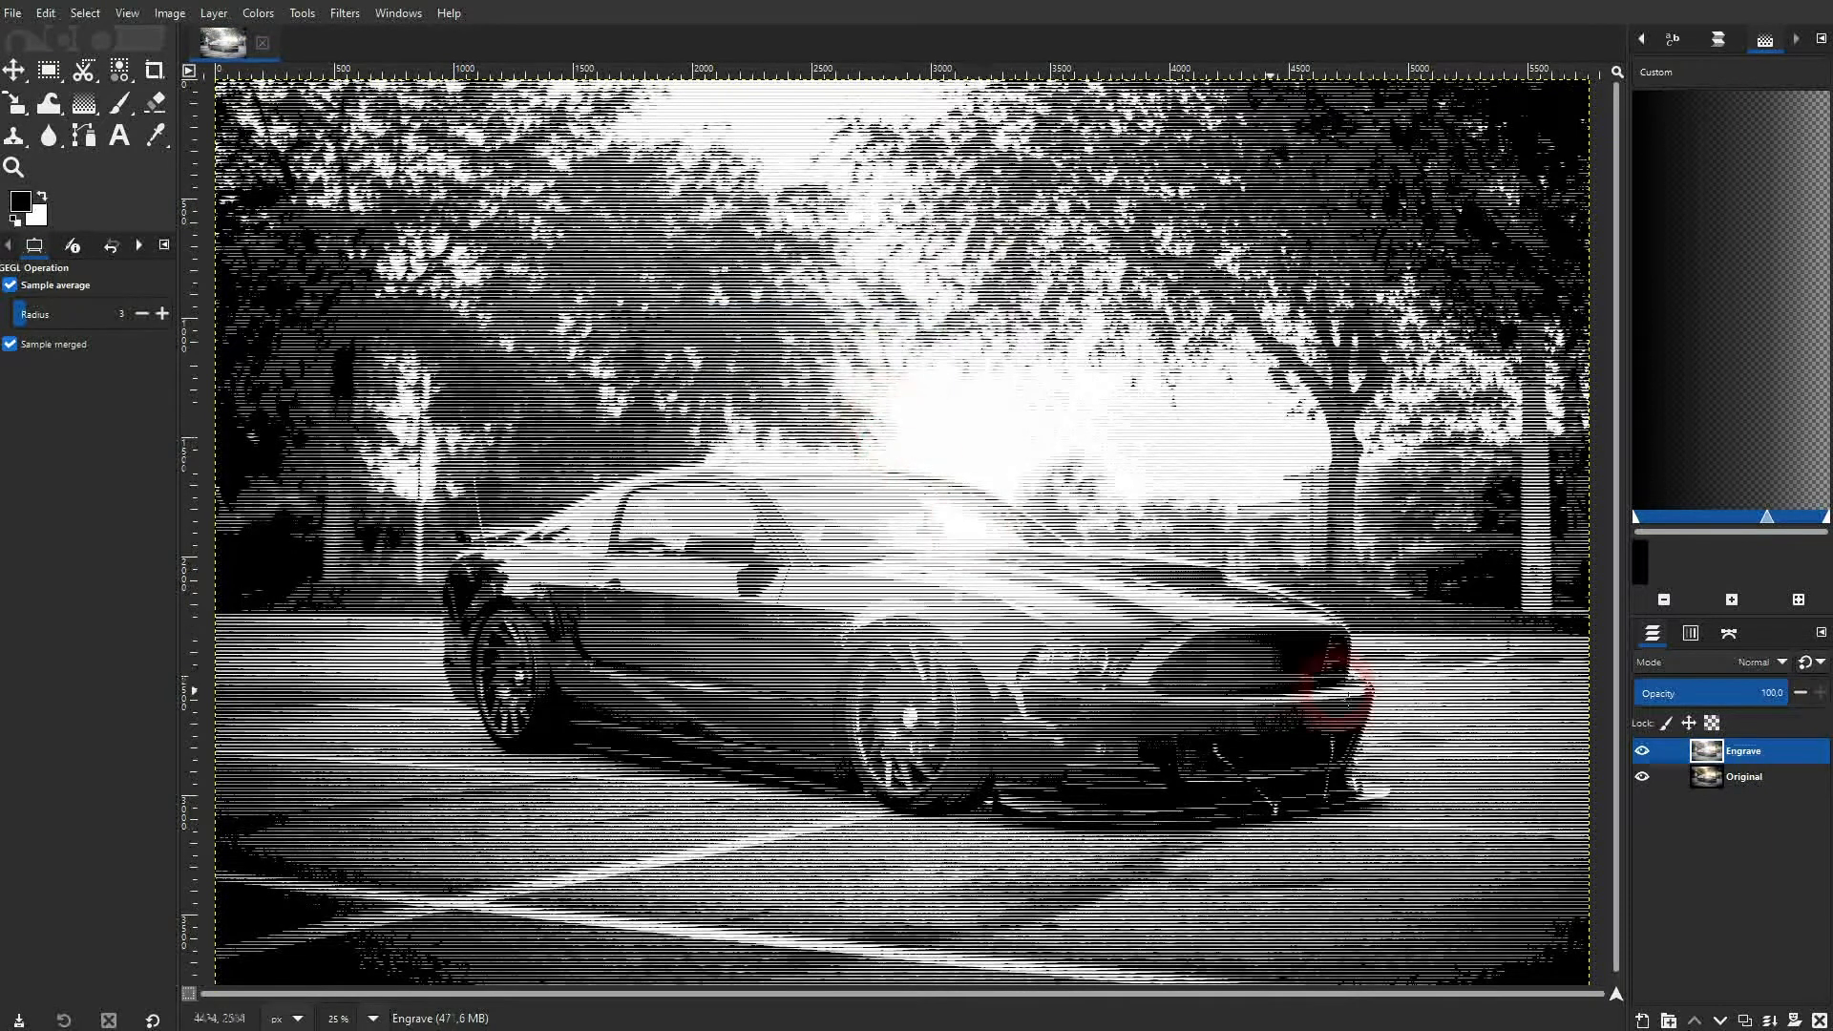
left_click(1641, 750)
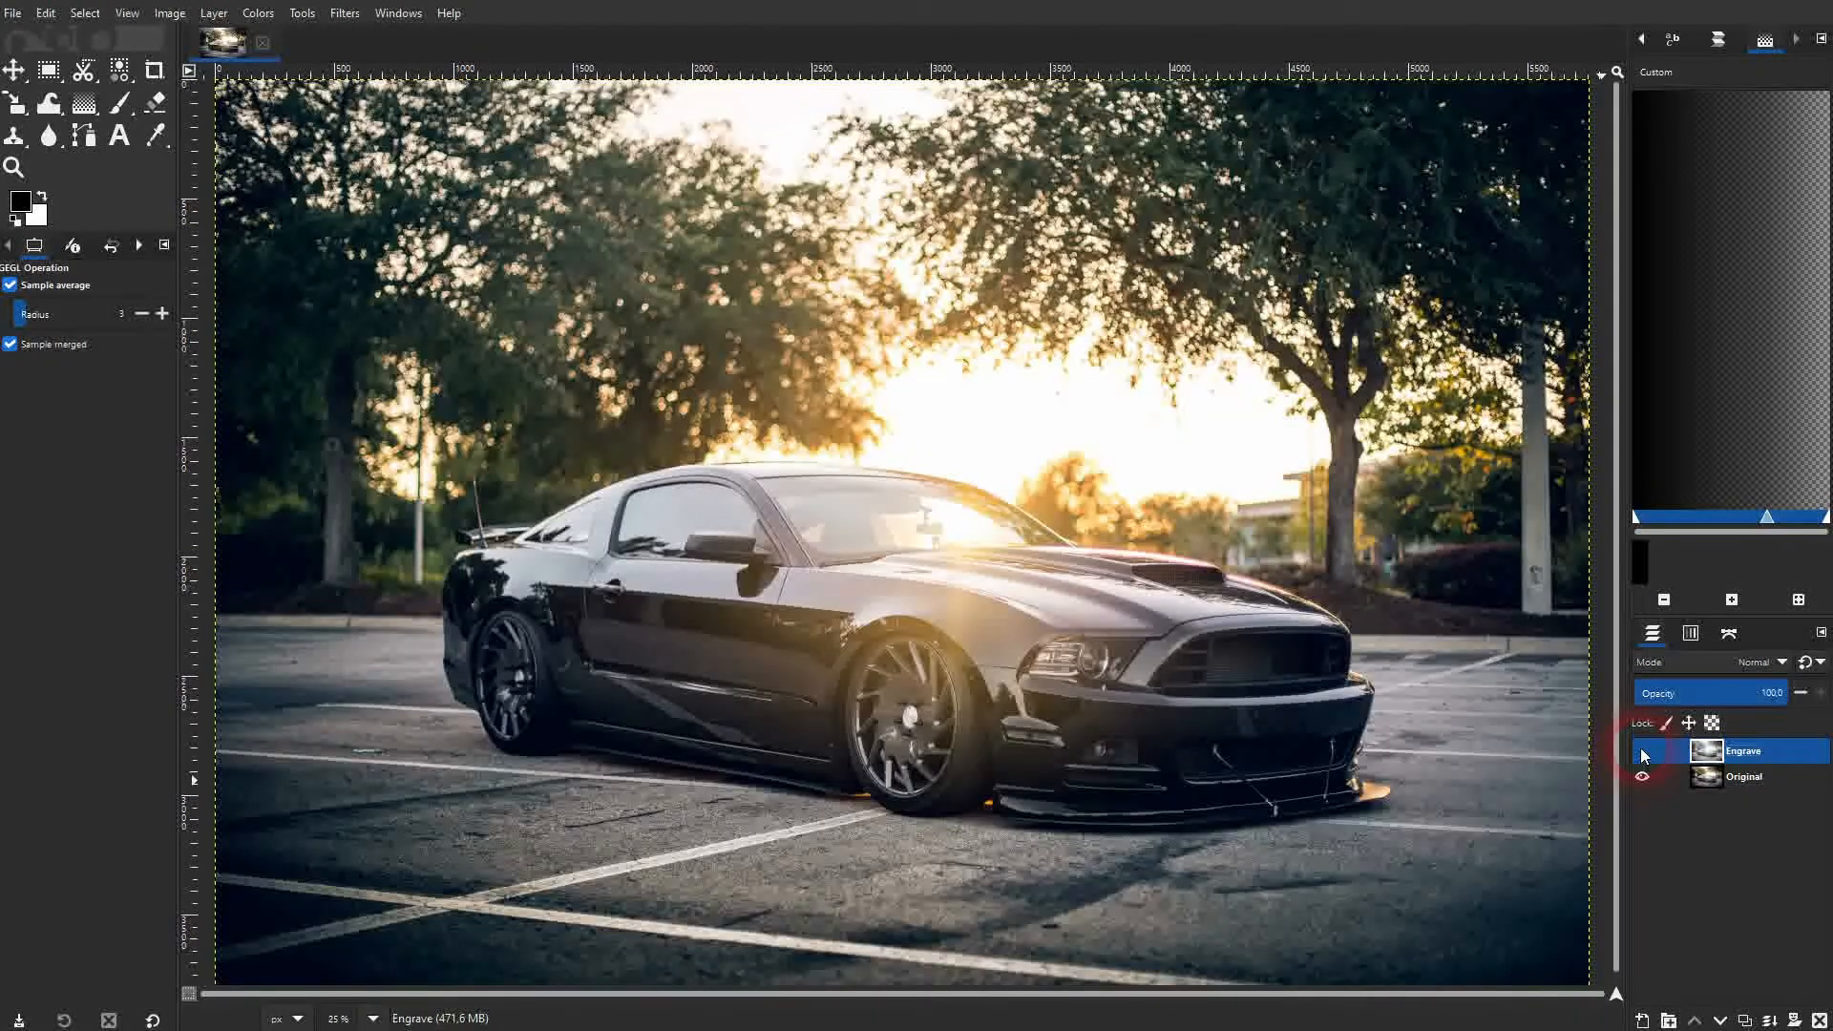
left_click(1641, 749)
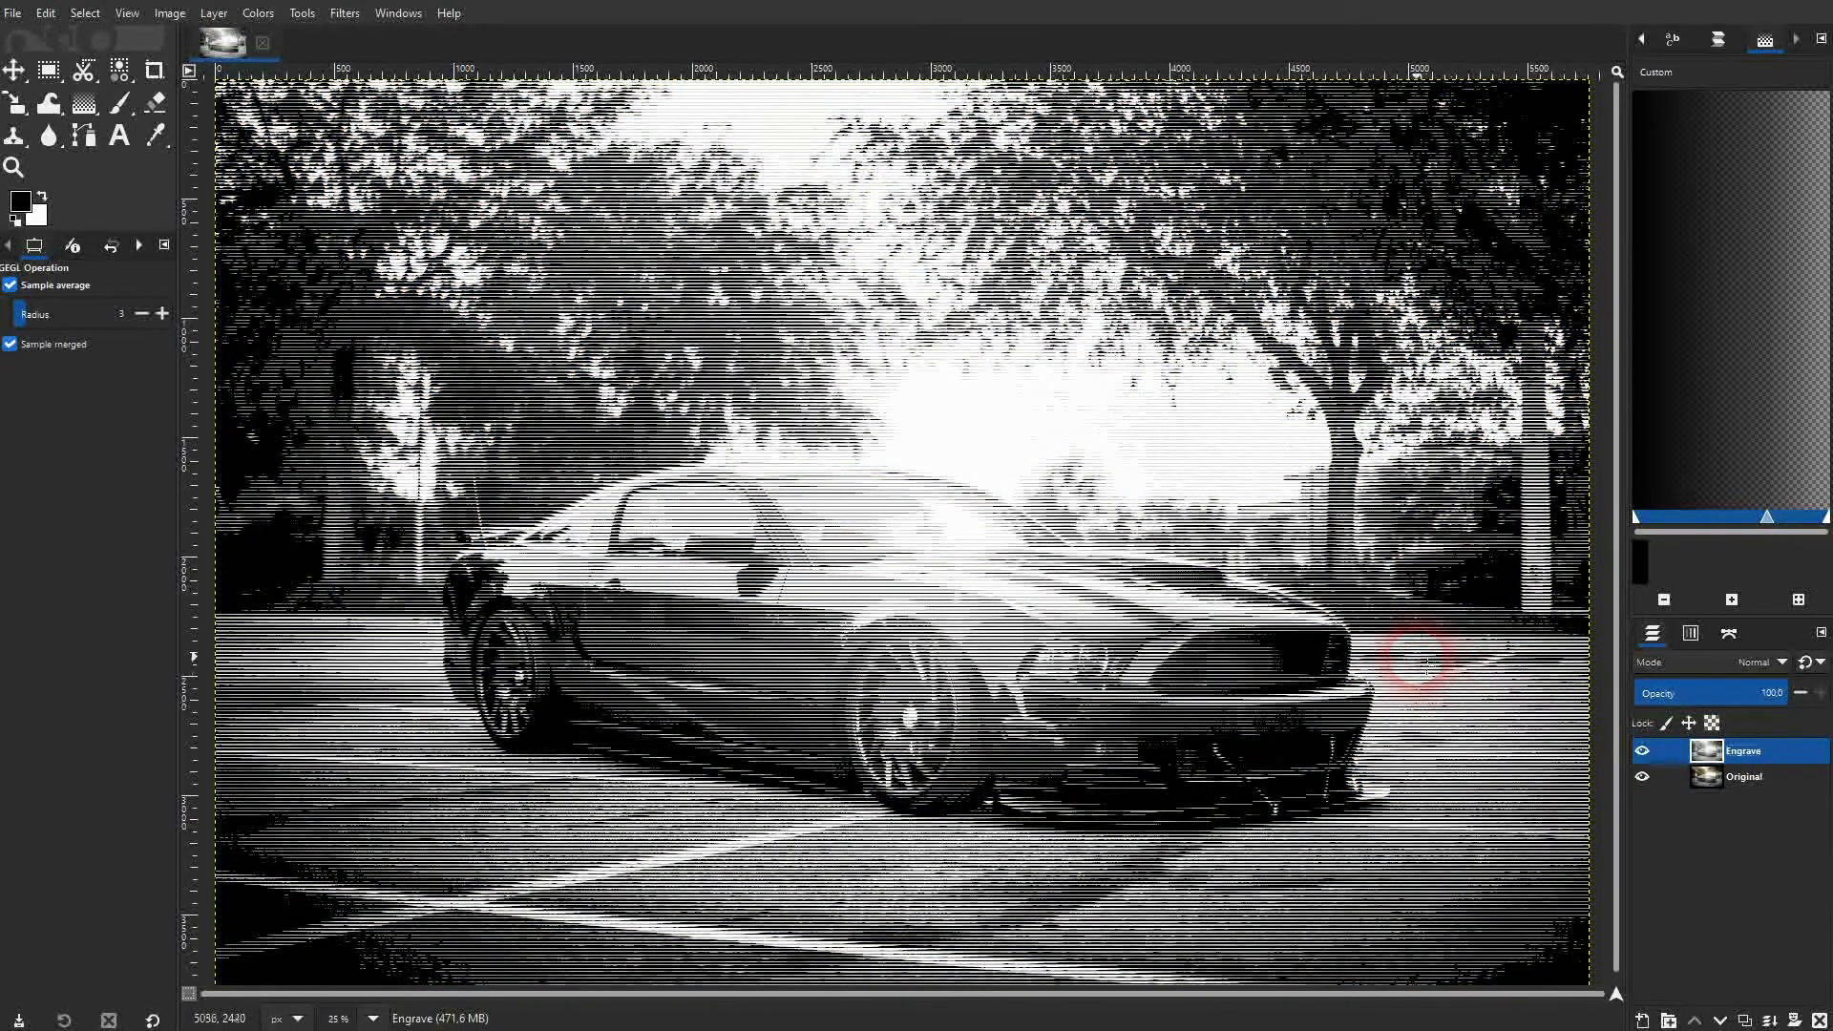
mouse_move(670, 37)
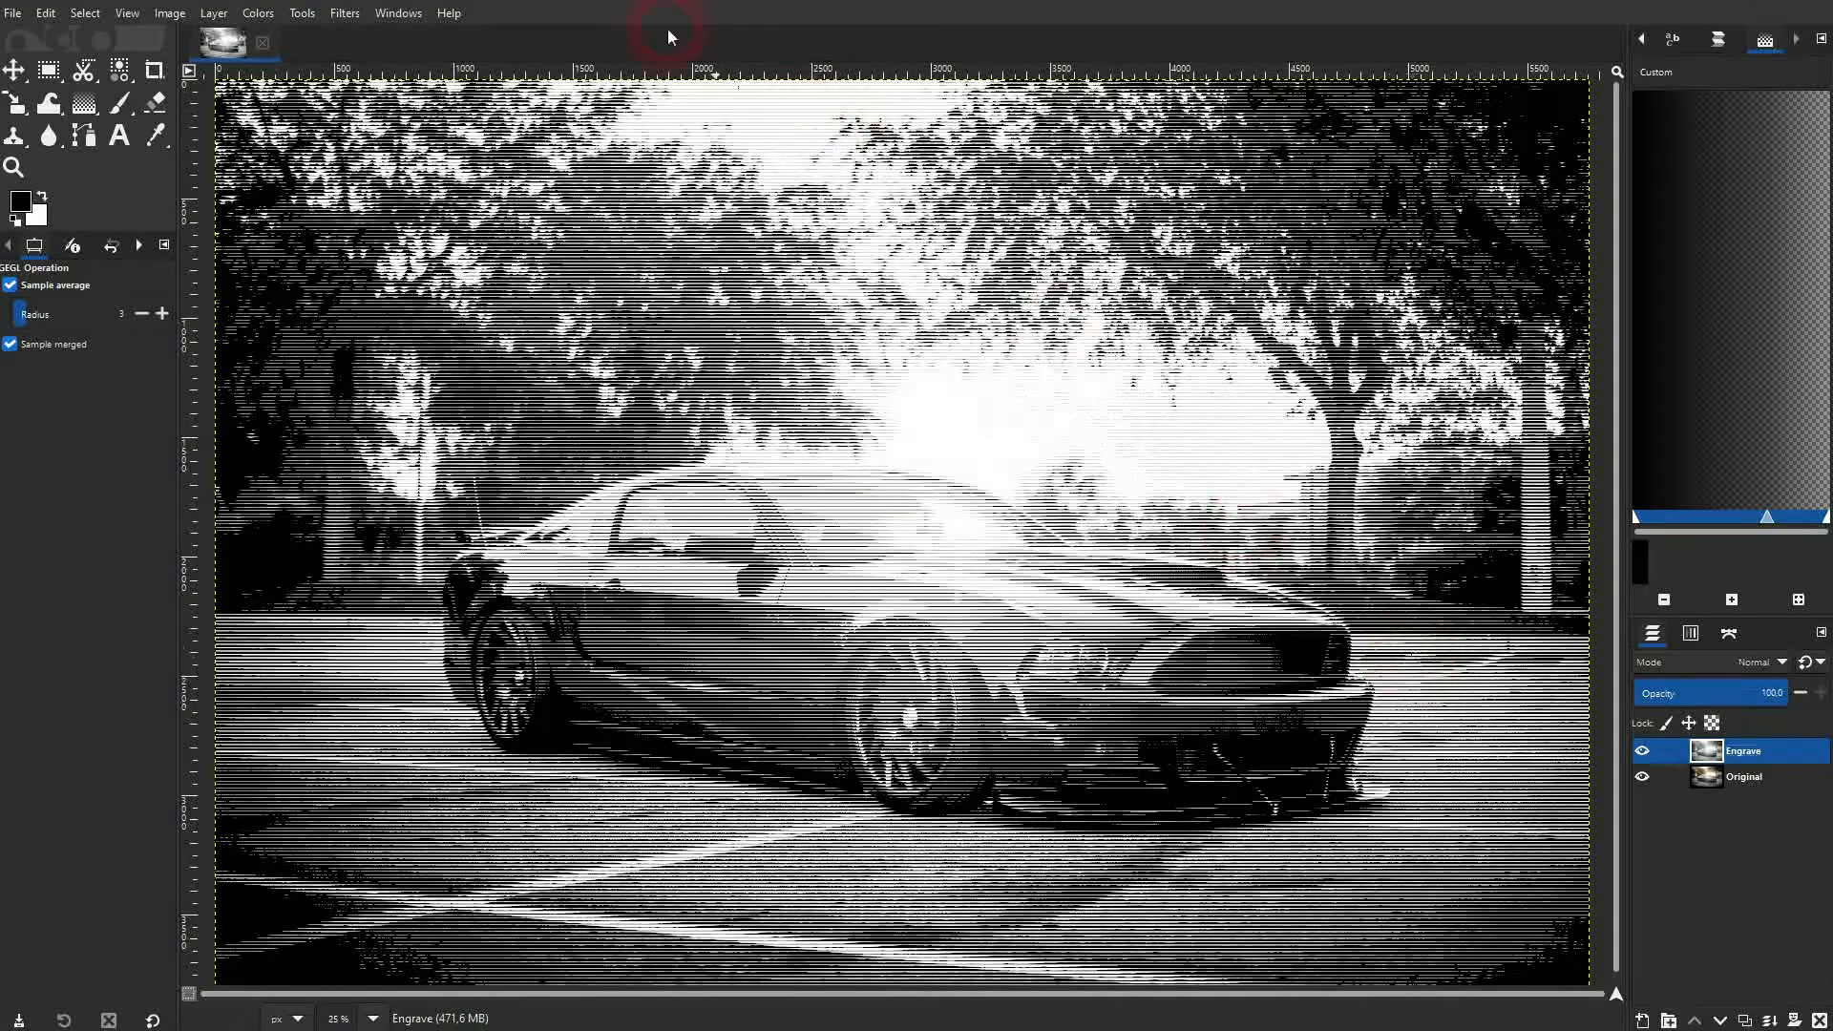